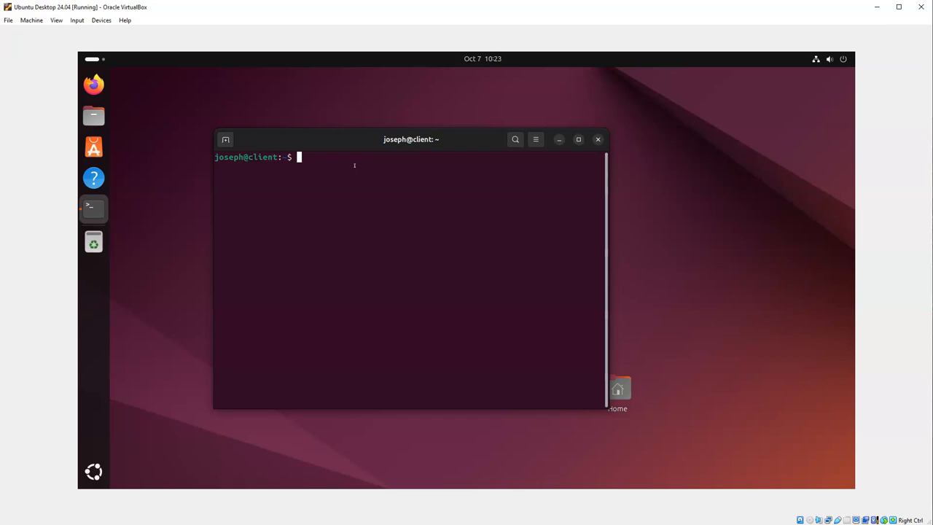
# Run 'emacs hello.txt' and see it fail because Emacs isn't installed.
pyautogui.write('emacs')
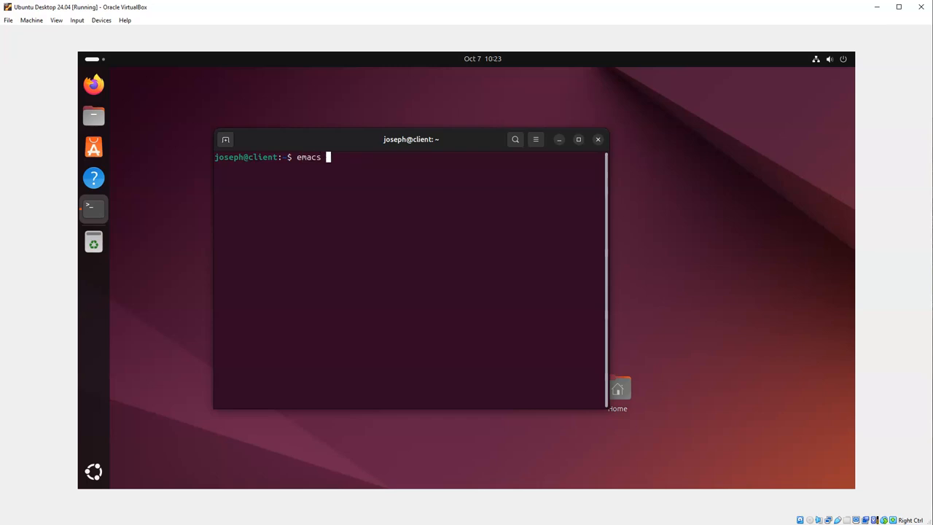
pyautogui.write('hello.txt')
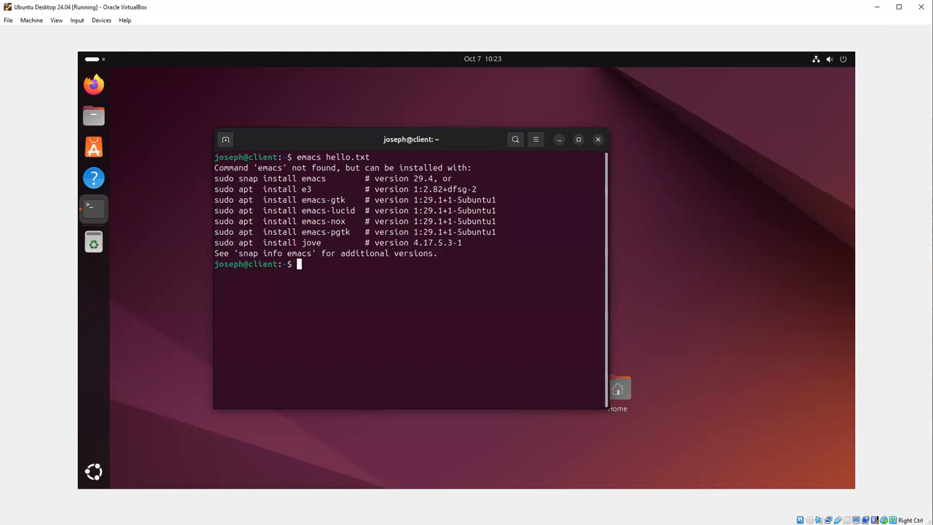
pyautogui.doubleClick(337, 221)
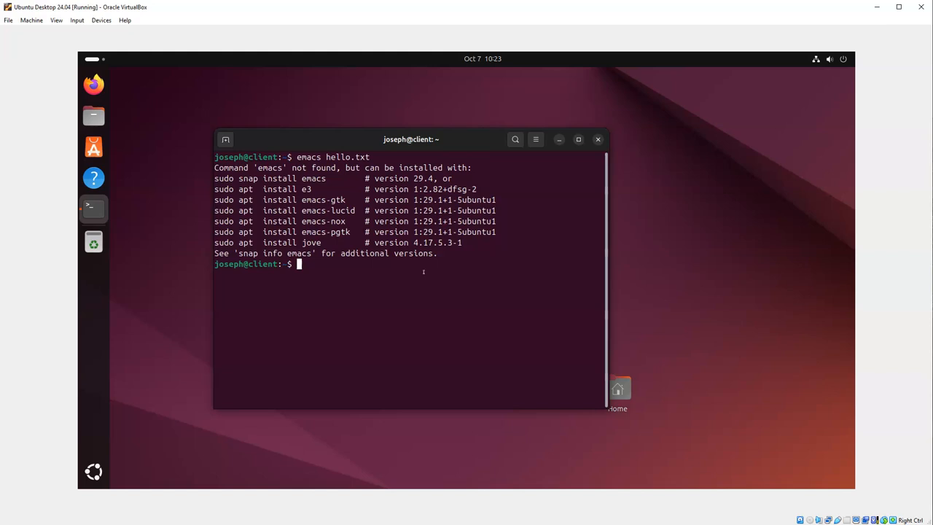
# Run 'sudo apt install emacs-nox' and confirm with 'y'.
pyautogui.write('sudo')
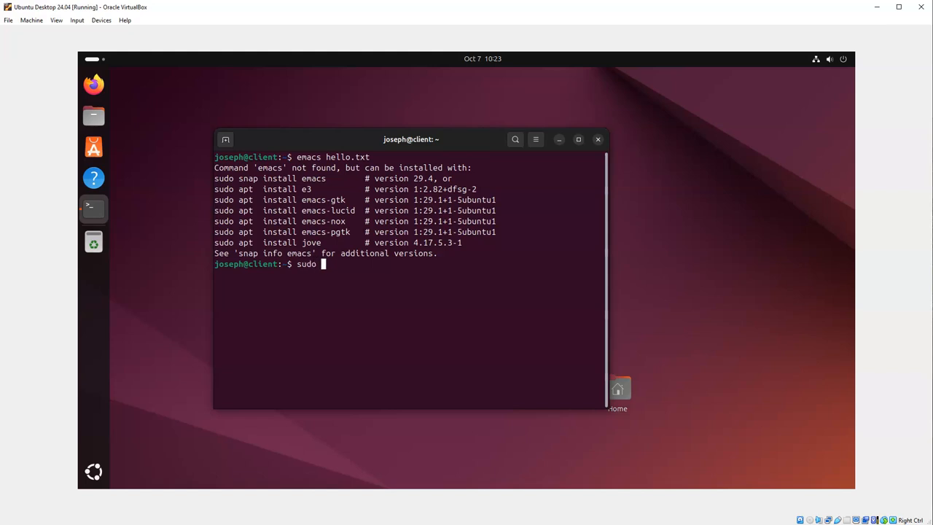
pyautogui.write('apt install emacs-nox')
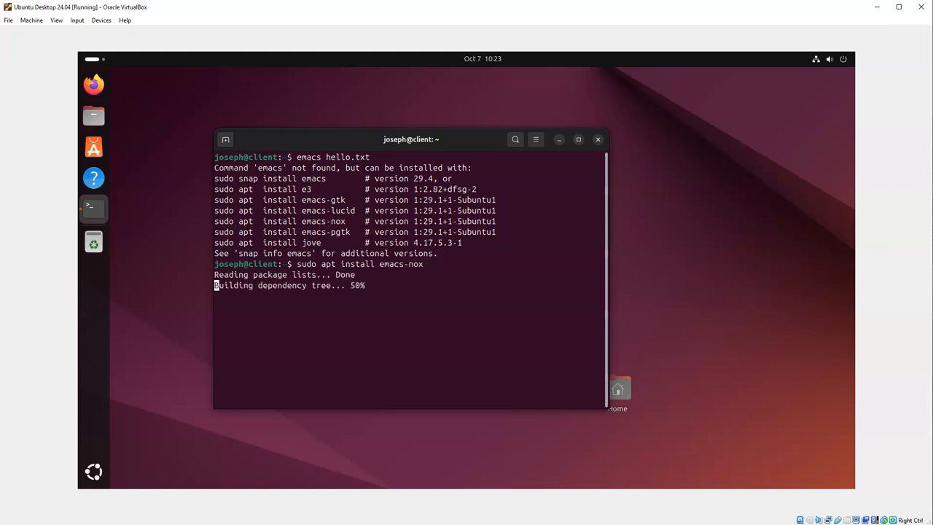
pyautogui.write('y')
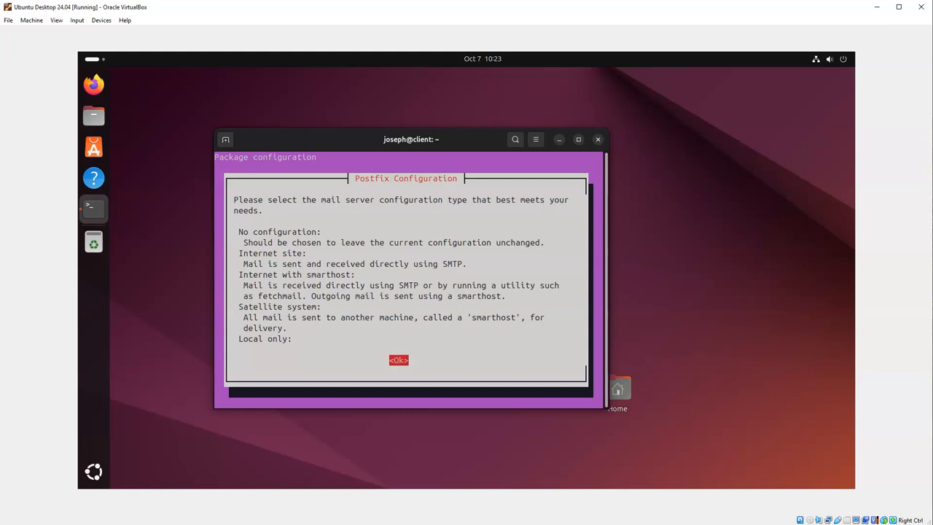
# Dismiss the Postfix notice and accept the default system mail name.
pyautogui.click(398, 360)
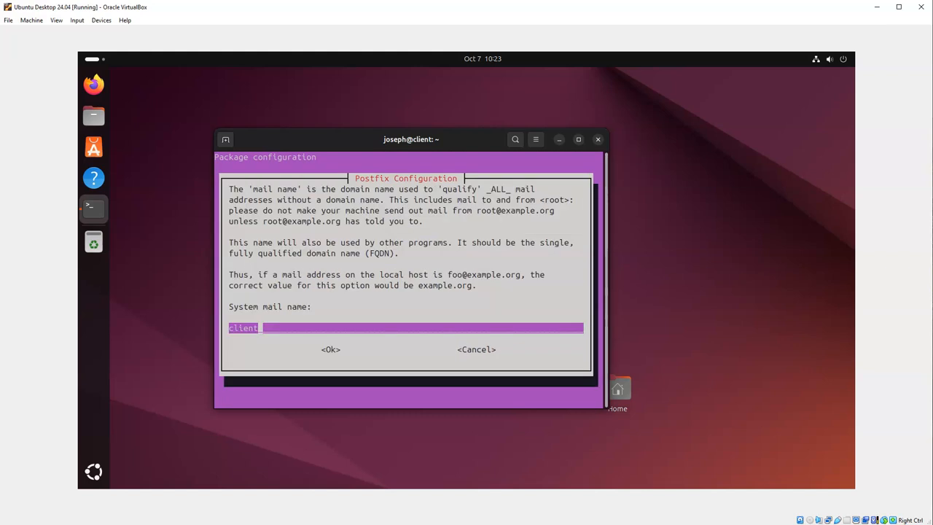
pyautogui.click(330, 349)
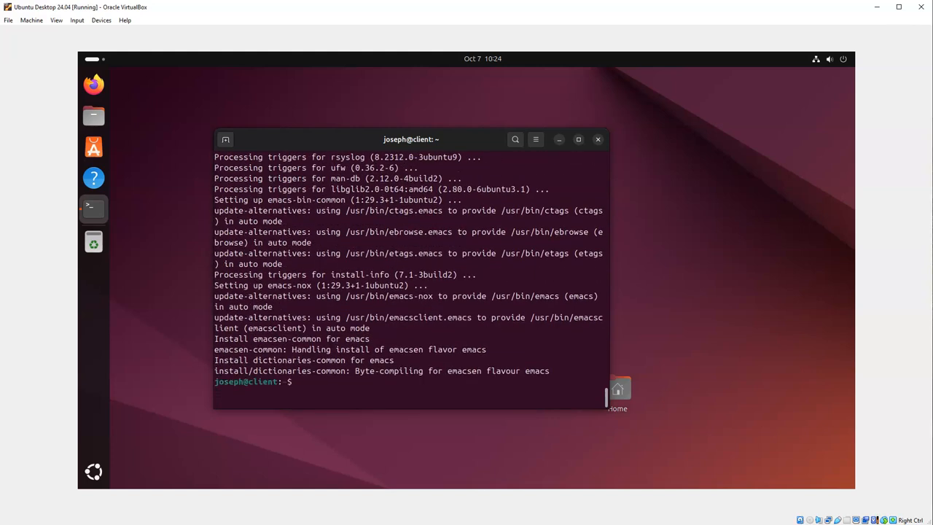
# Open hello.txt in Emacs, type 'Hello World!', then save and quit.
pyautogui.write('emacs')
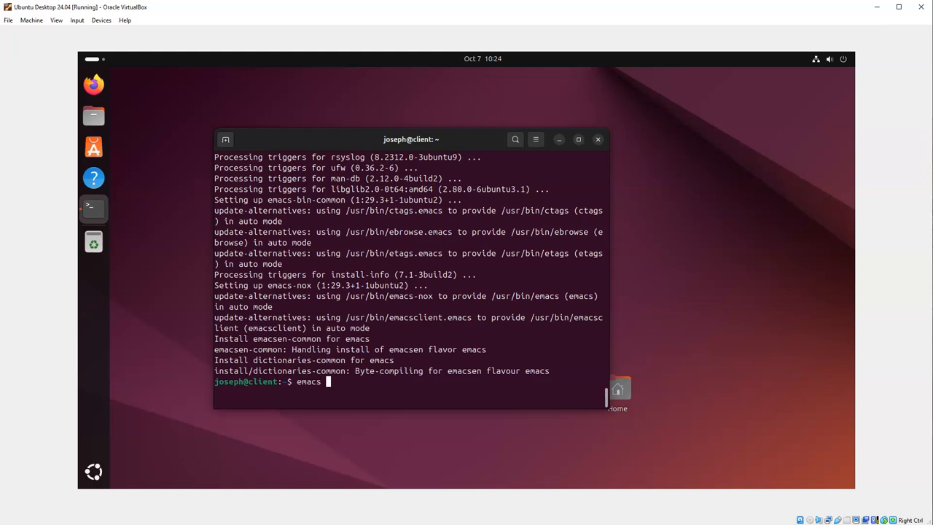
pyautogui.write('hello.')
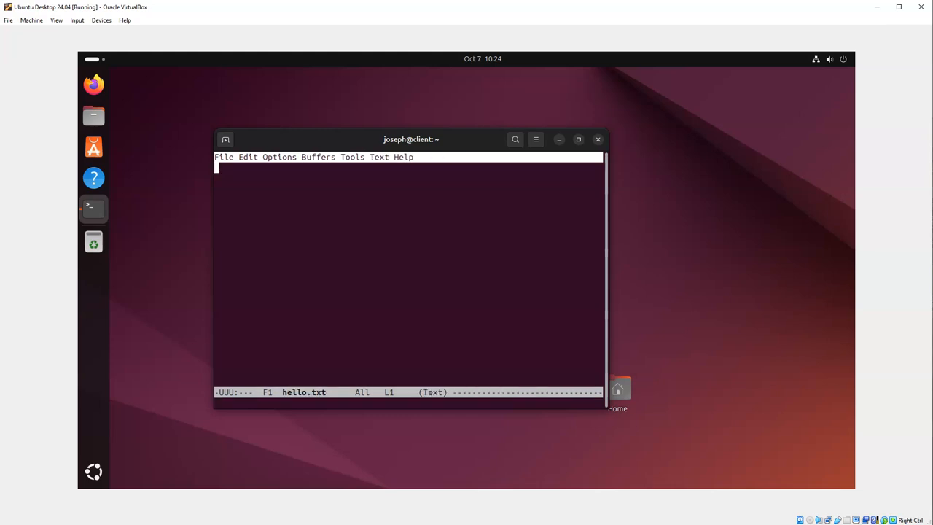
pyautogui.write('Hell')
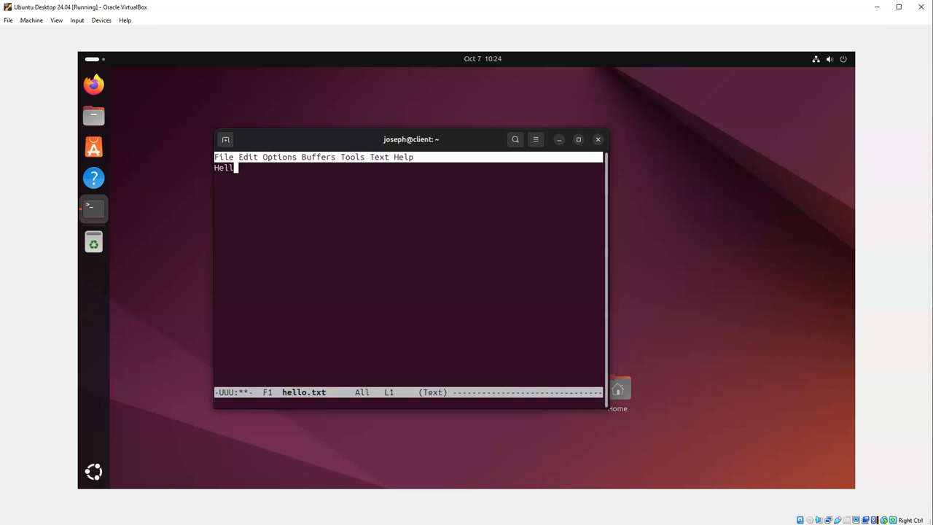
pyautogui.write('o World!')
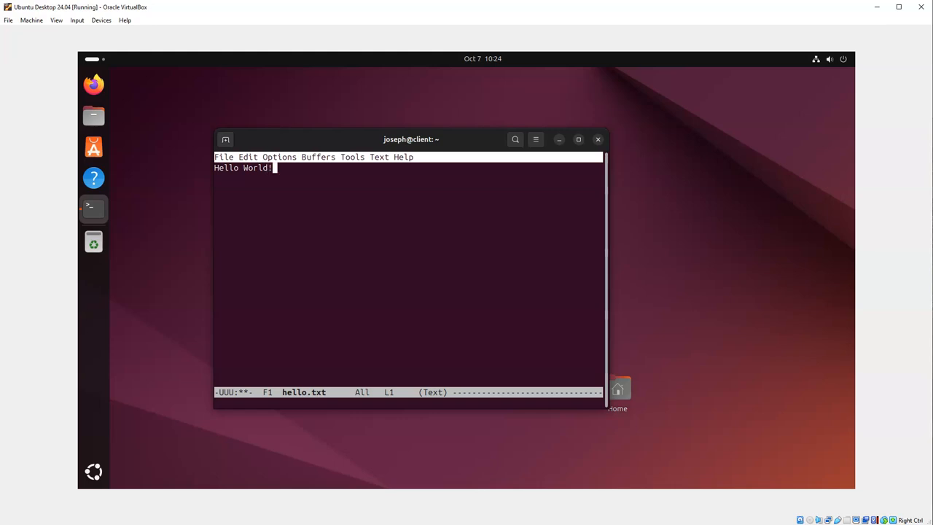
pyautogui.press('Down')
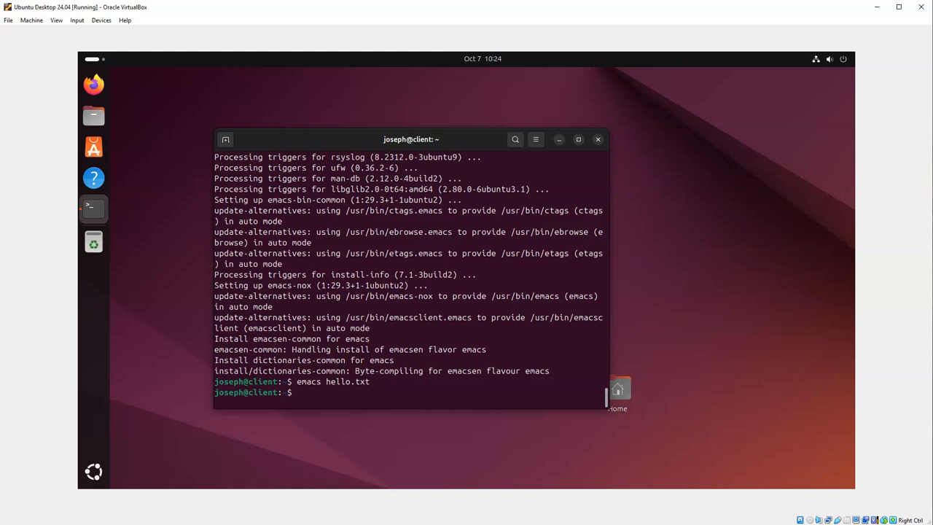
# Reopen hello.txt, add and remove a 'Goodbye' line, then start saving and closing.
pyautogui.press('Return')
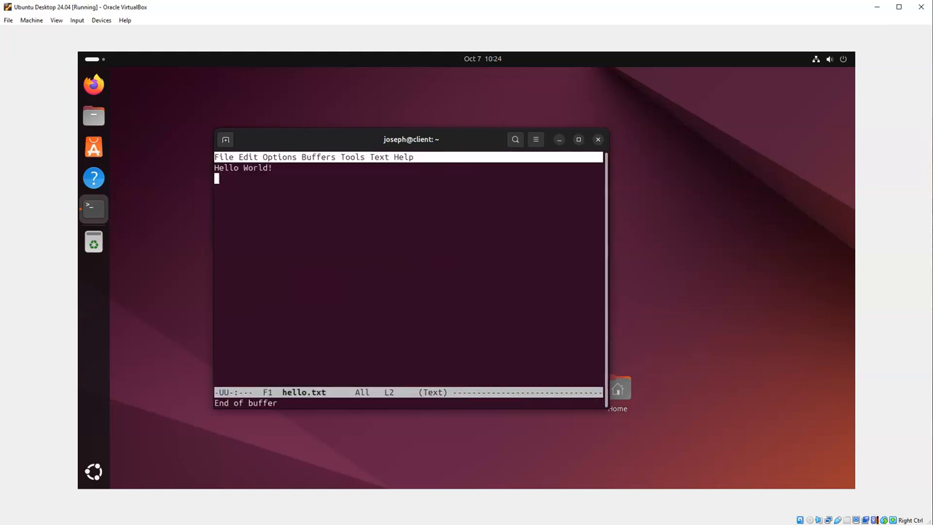
pyautogui.write('Good')
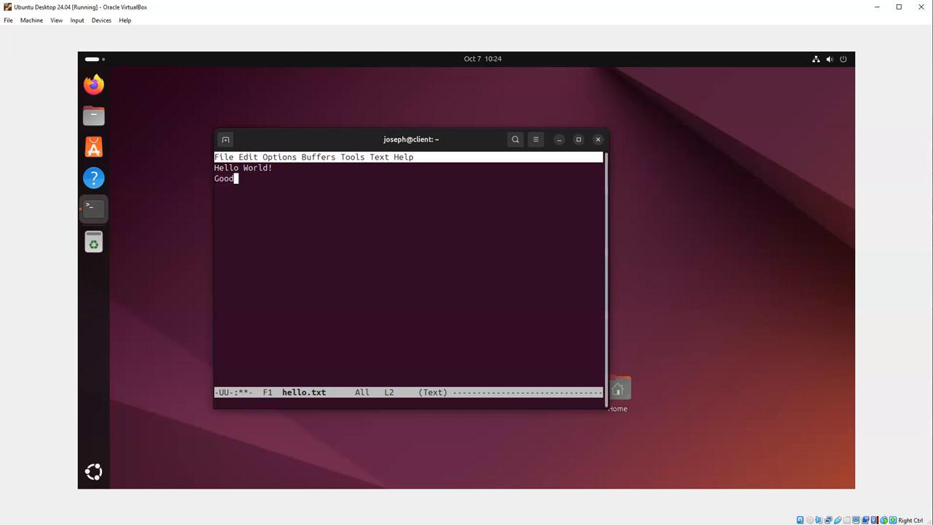
pyautogui.write('bye')
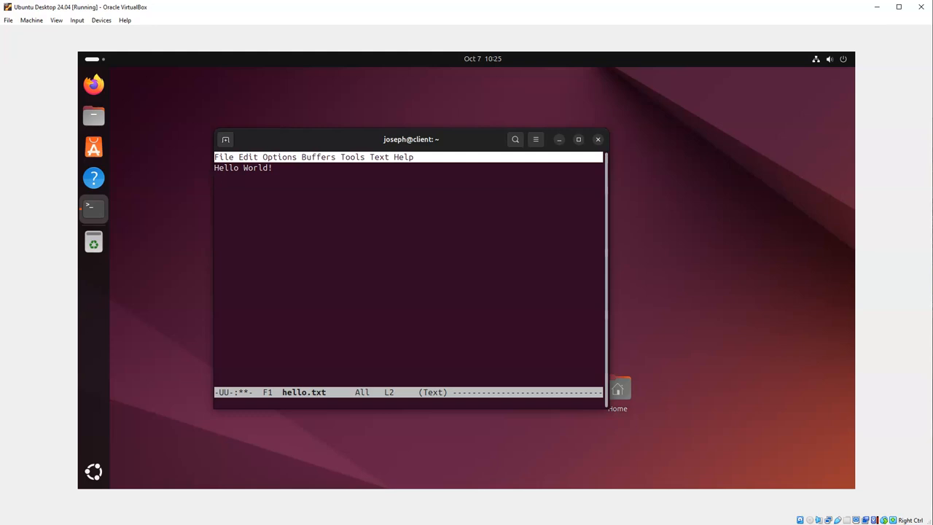
pyautogui.press('ctrl+x')
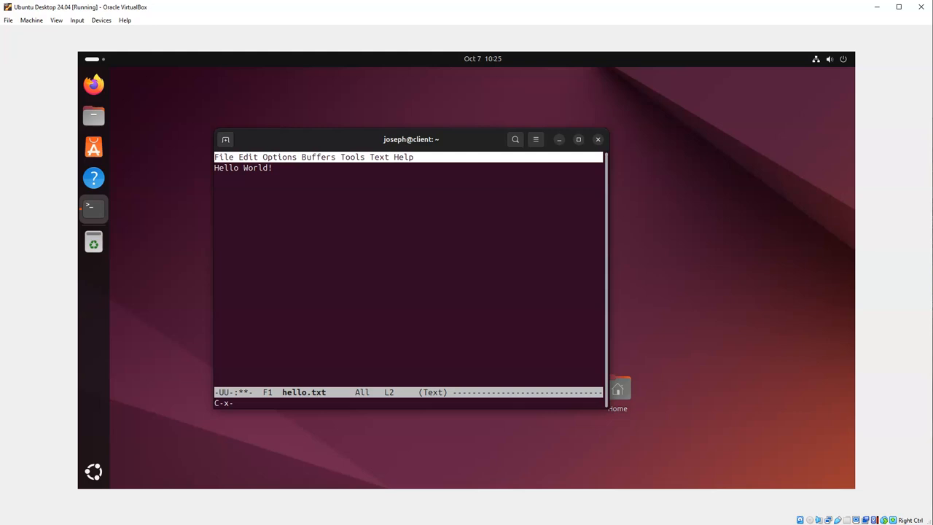